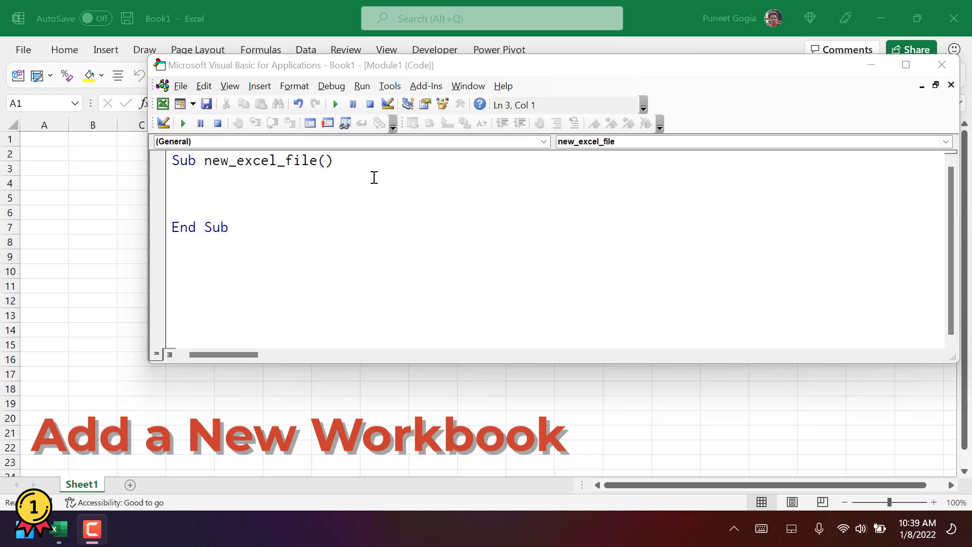
- Enter the Workbooks.Add statement inside the body of the new_excel_file macro
text(W)
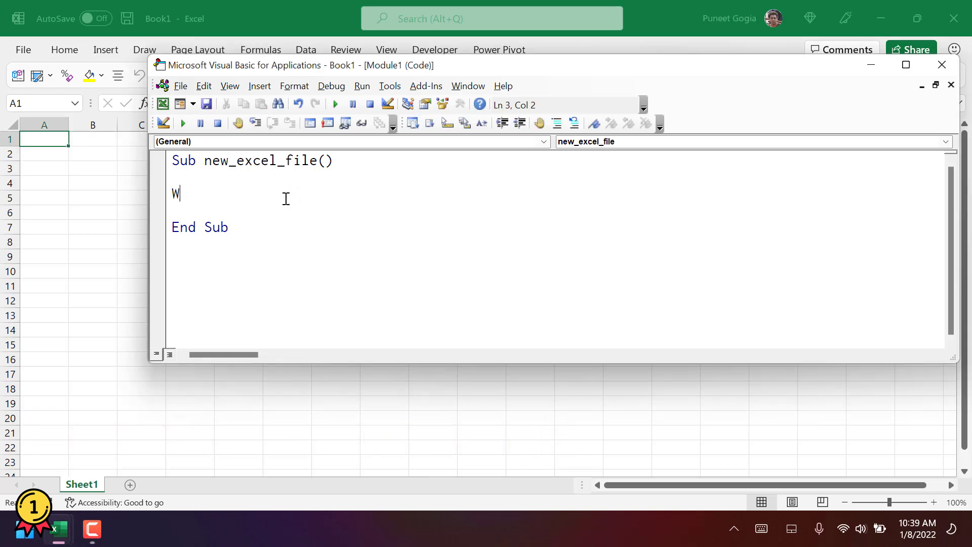
text(orkbooks)
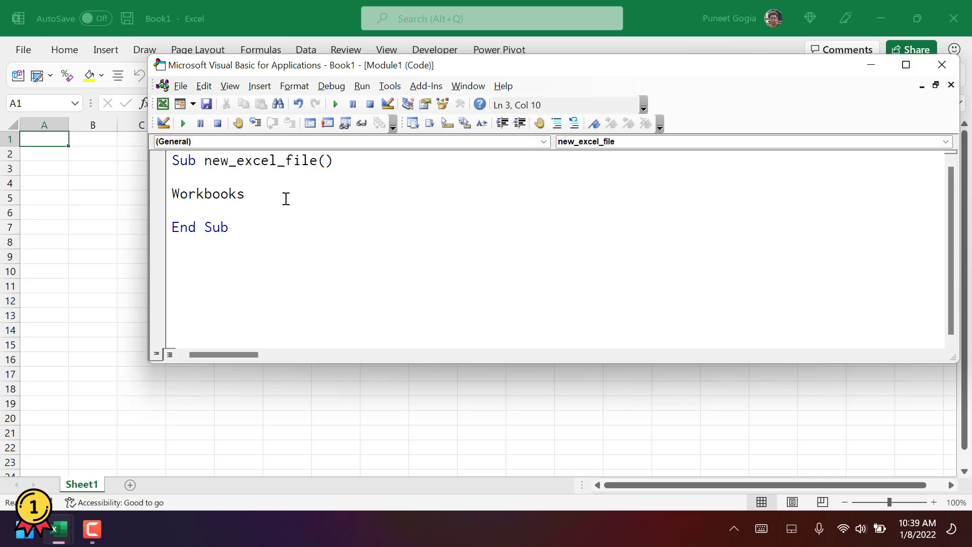
click(245, 193)
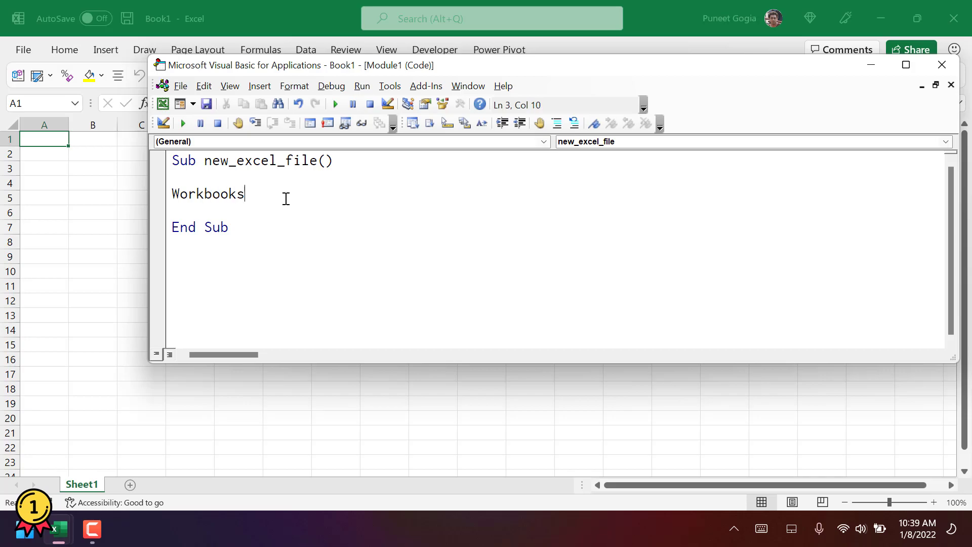
text(.Add)
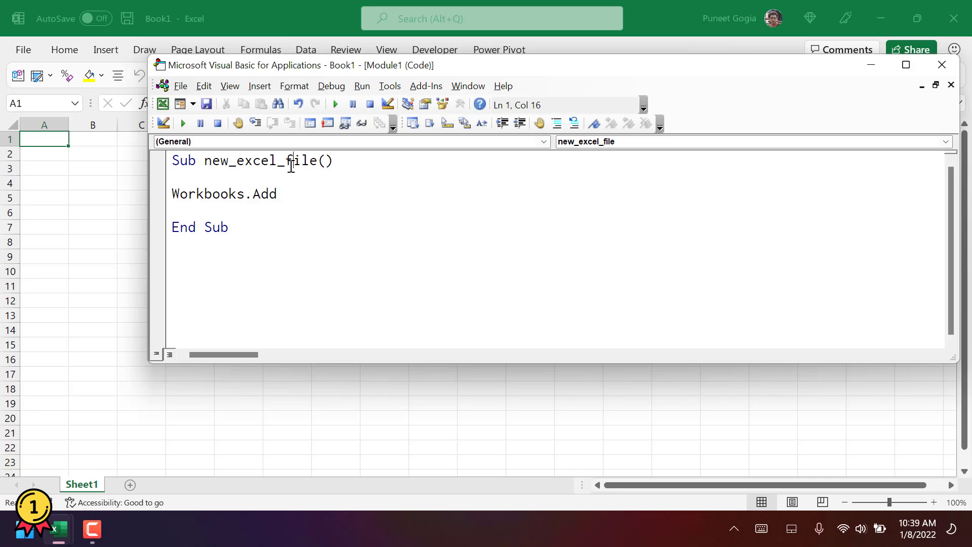
mouse_move(361, 121)
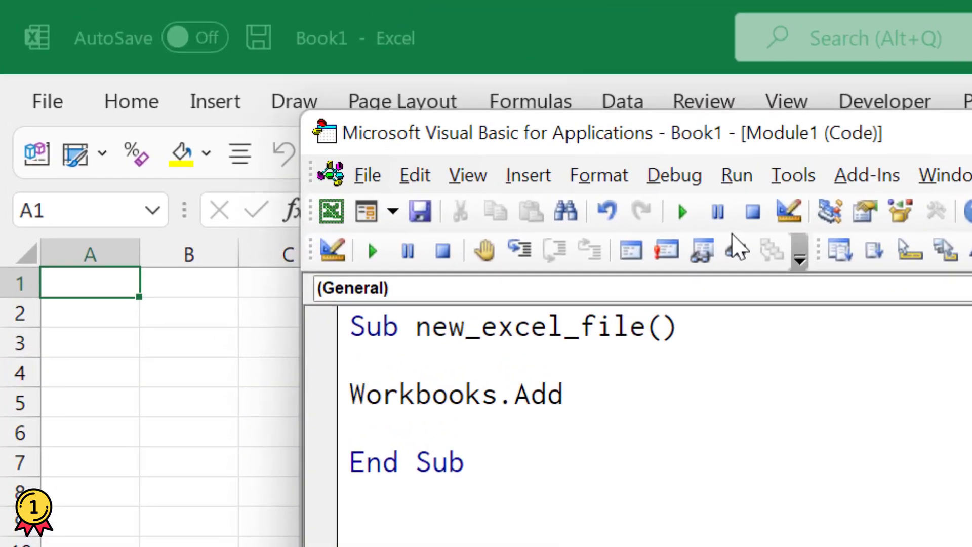
- Run new_excel_file twice, creating the blank workbooks Book2 and Book3
click(372, 250)
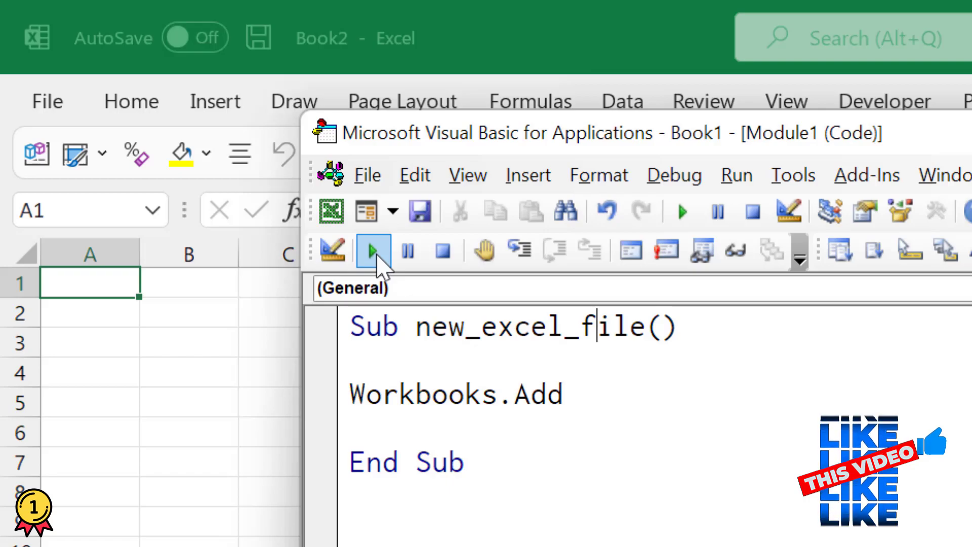
click(371, 251)
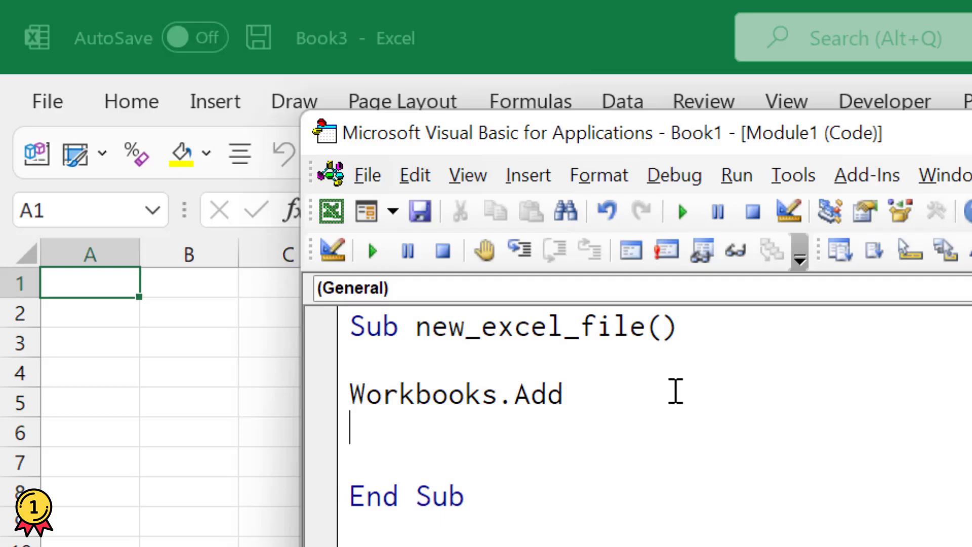
- Add ActiveWorkbook.SaveAs "C:\Users\puneet\Desktop\sample.xlsx", run the macro, and check the desktop for the file
text(A)
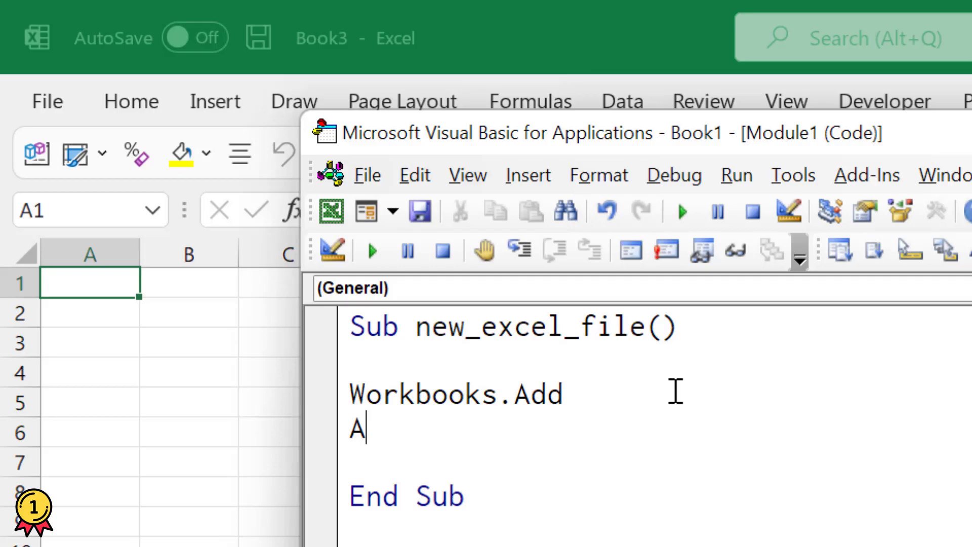
text(ctivewor)
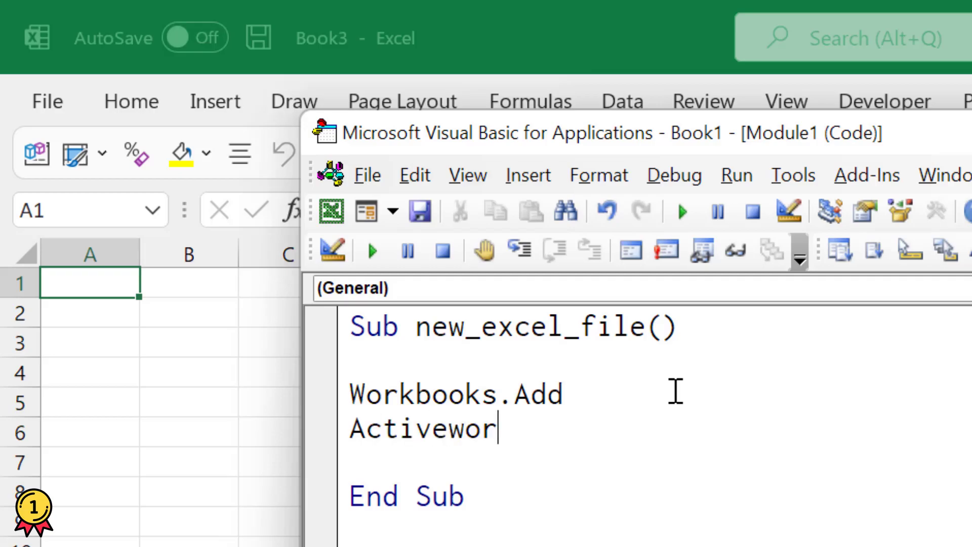
text(kbook)
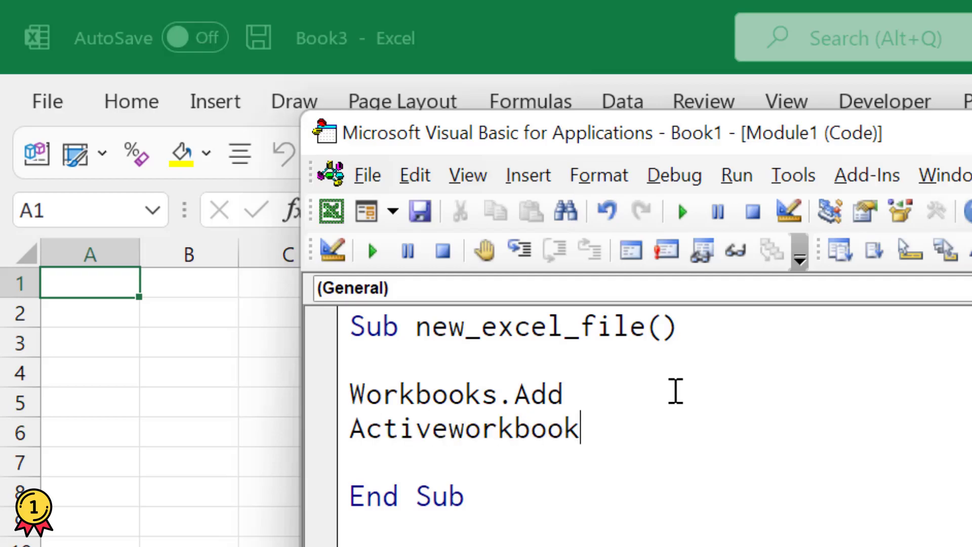
text(.SaveAs)
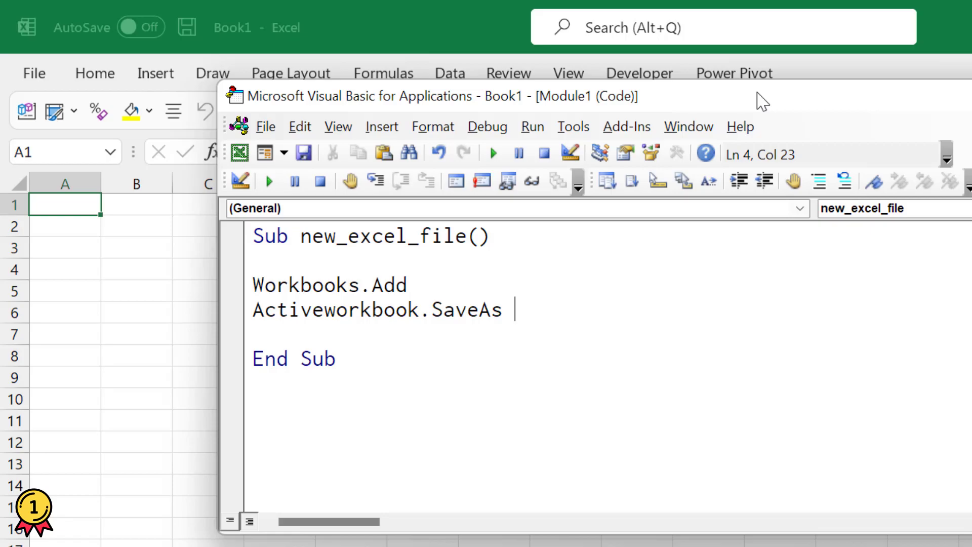
text("C:\Users\puneet\Desktop\)
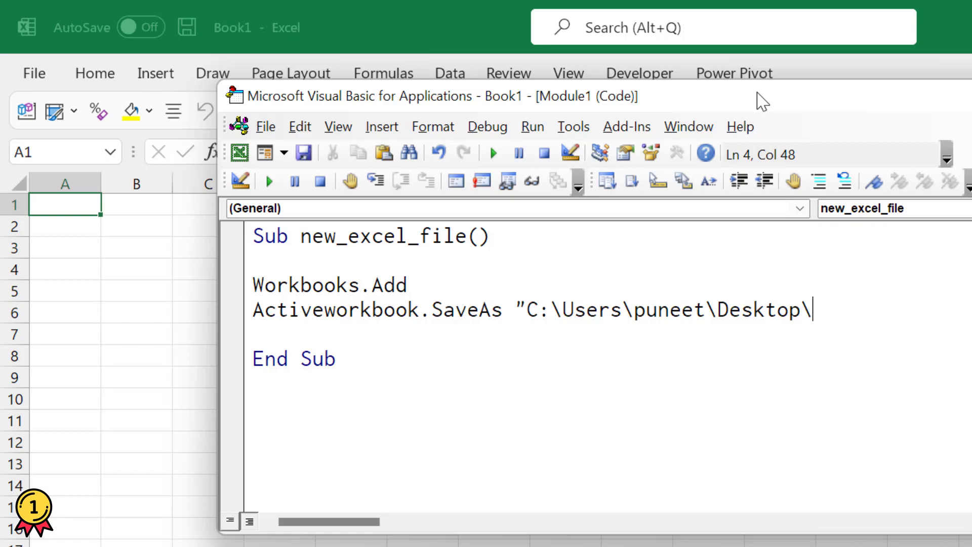
text(sample)
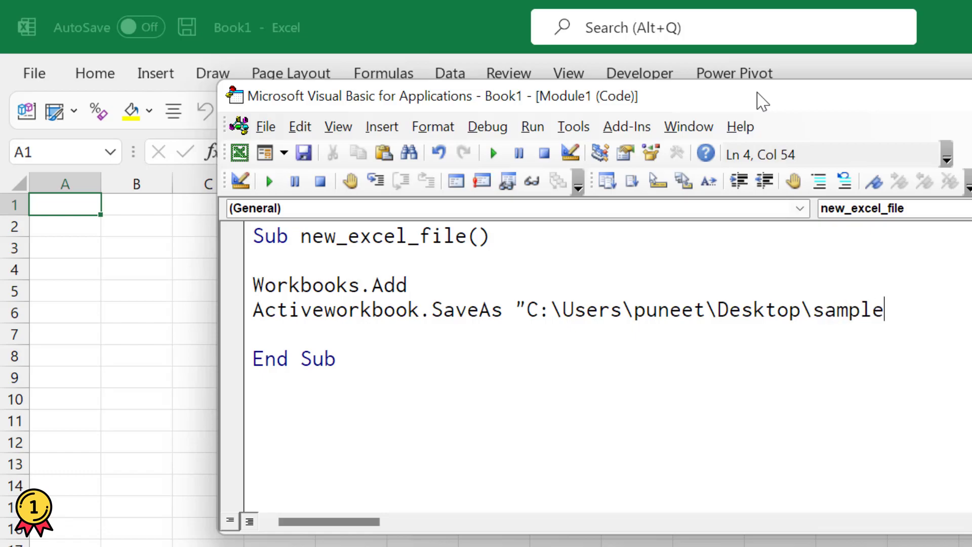
text(.xl)
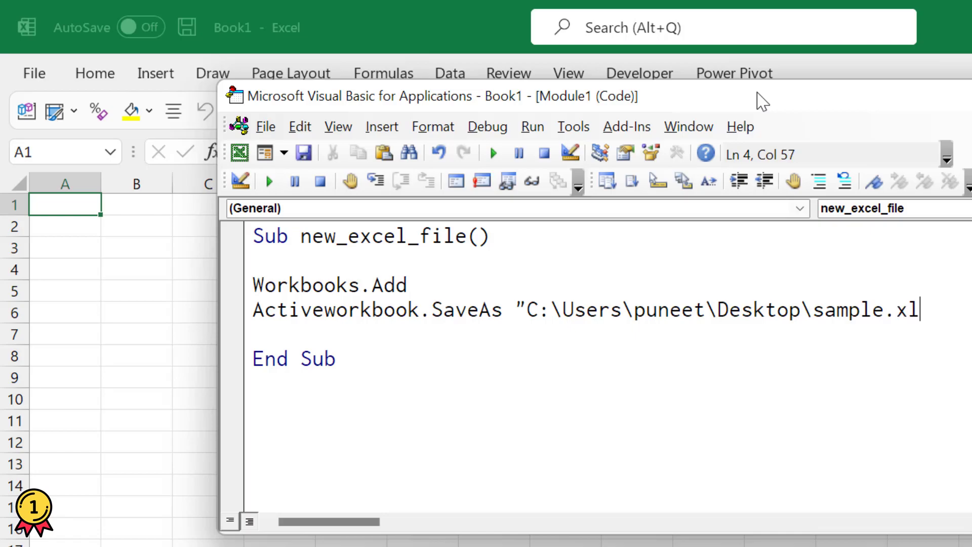
text(sx")
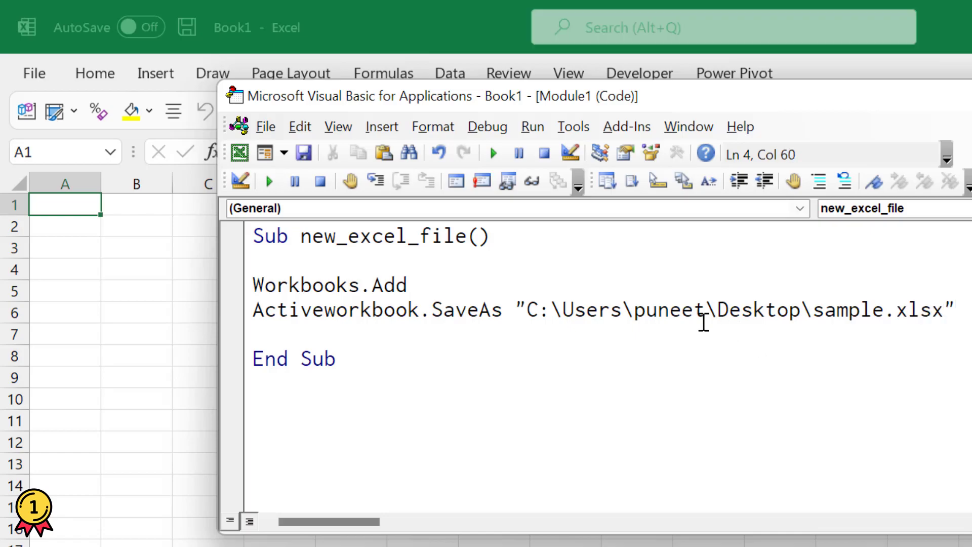
click(269, 181)
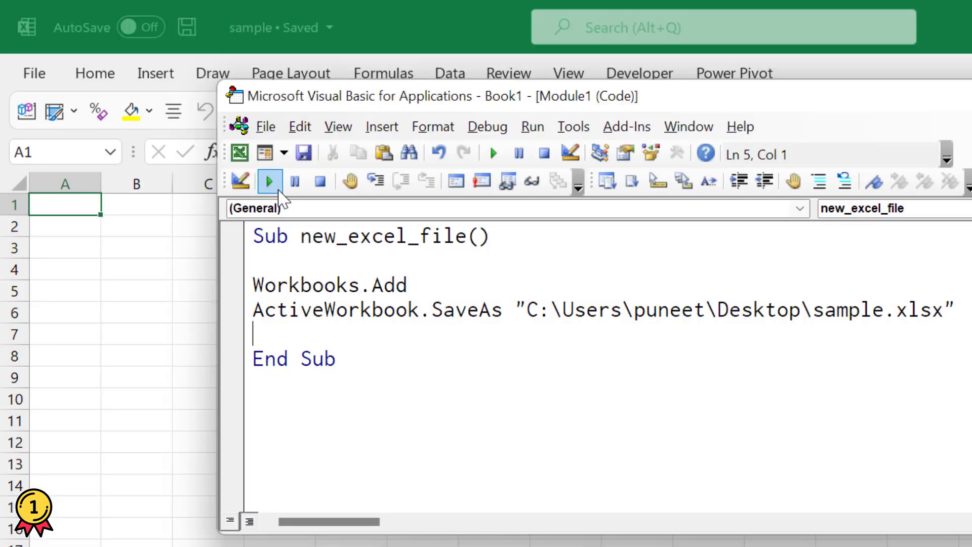
click(269, 180)
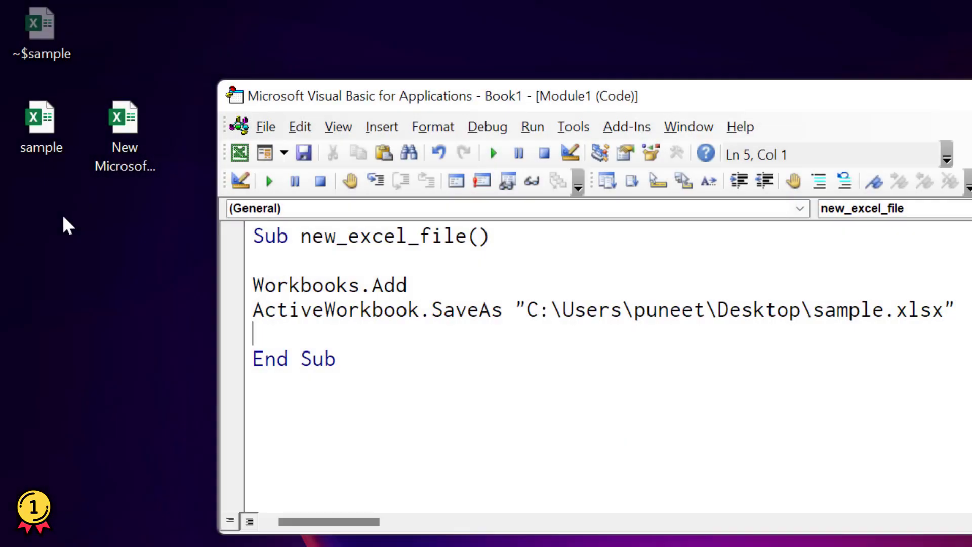